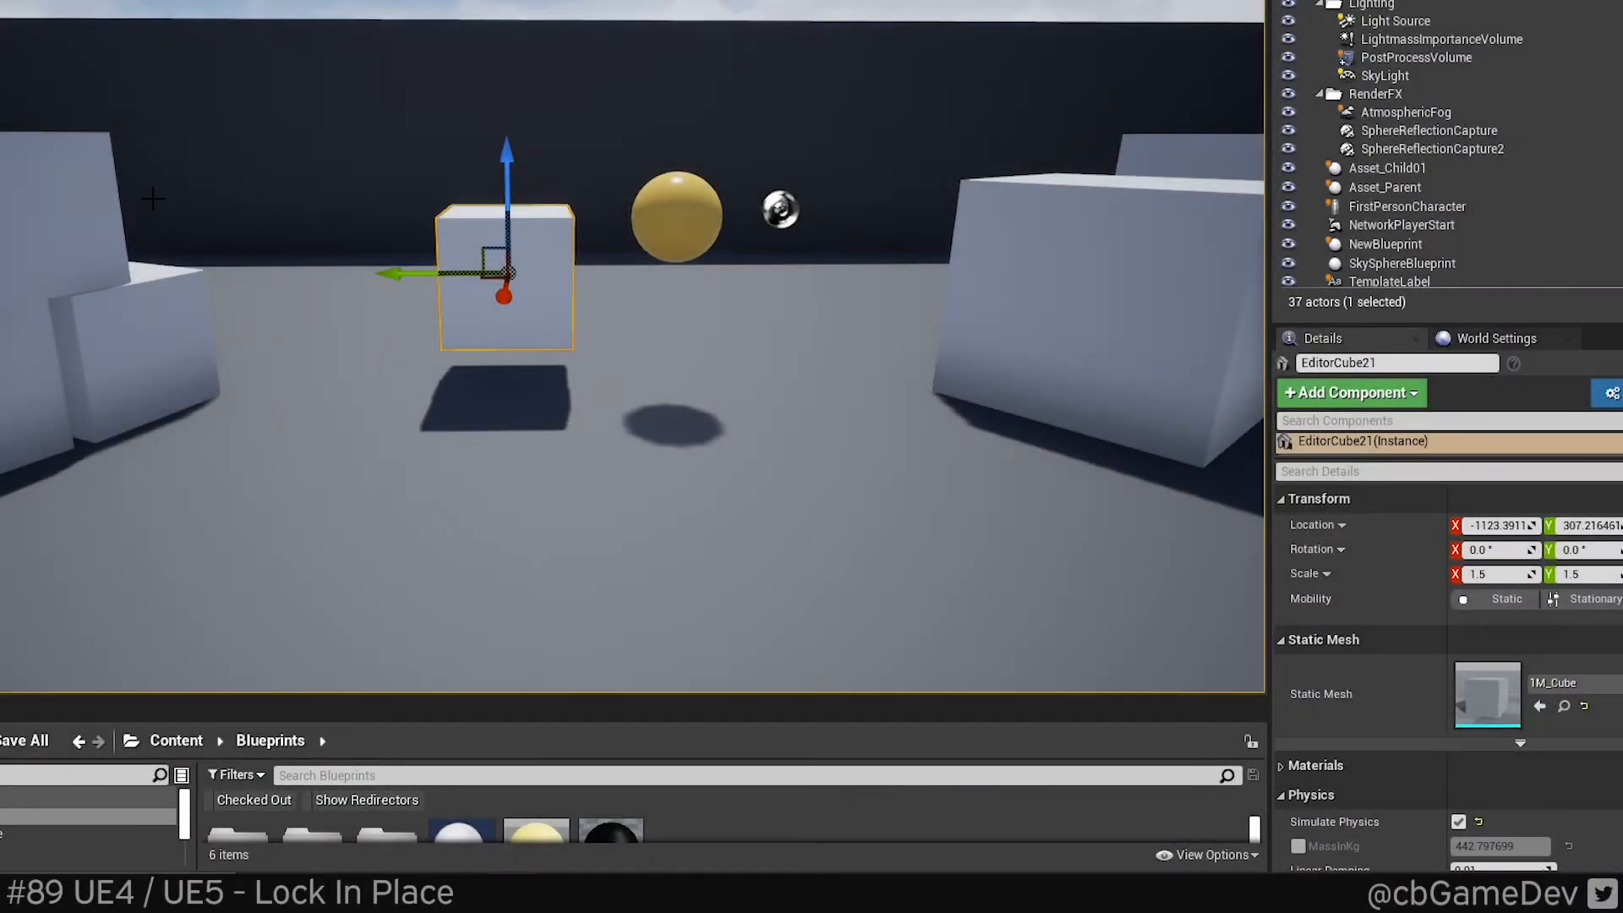
{"action": "mouse_move", "coordinate": [297, 178]}
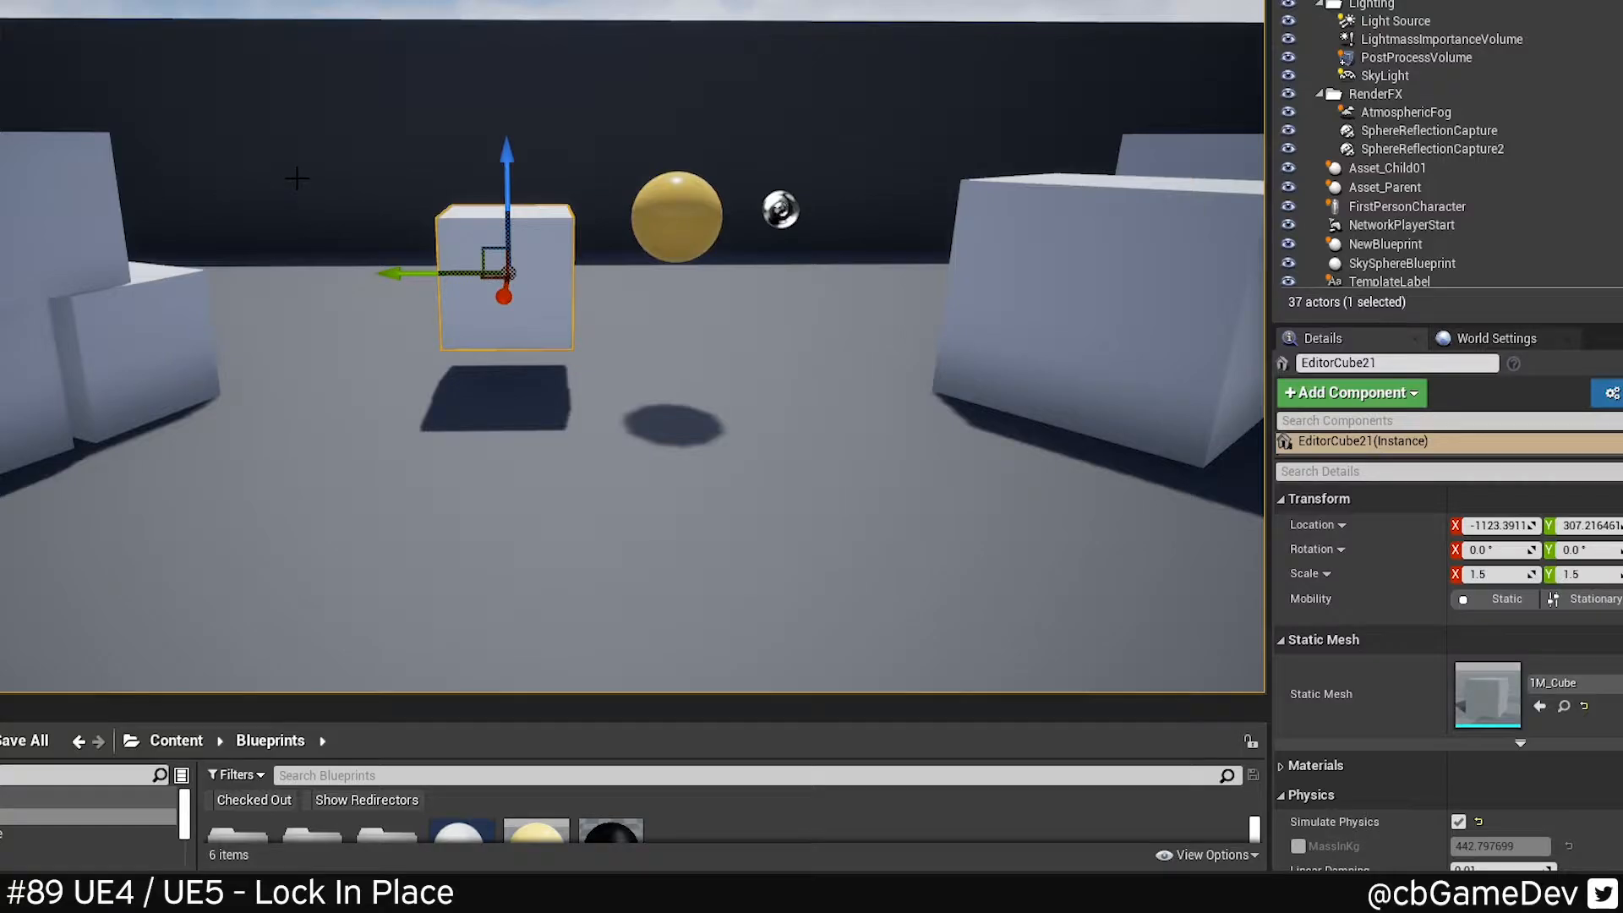
- Enable Lock Actor Movement on the cube from its right-click Transform menu
{"action": "right_click", "coordinate": [507, 271]}
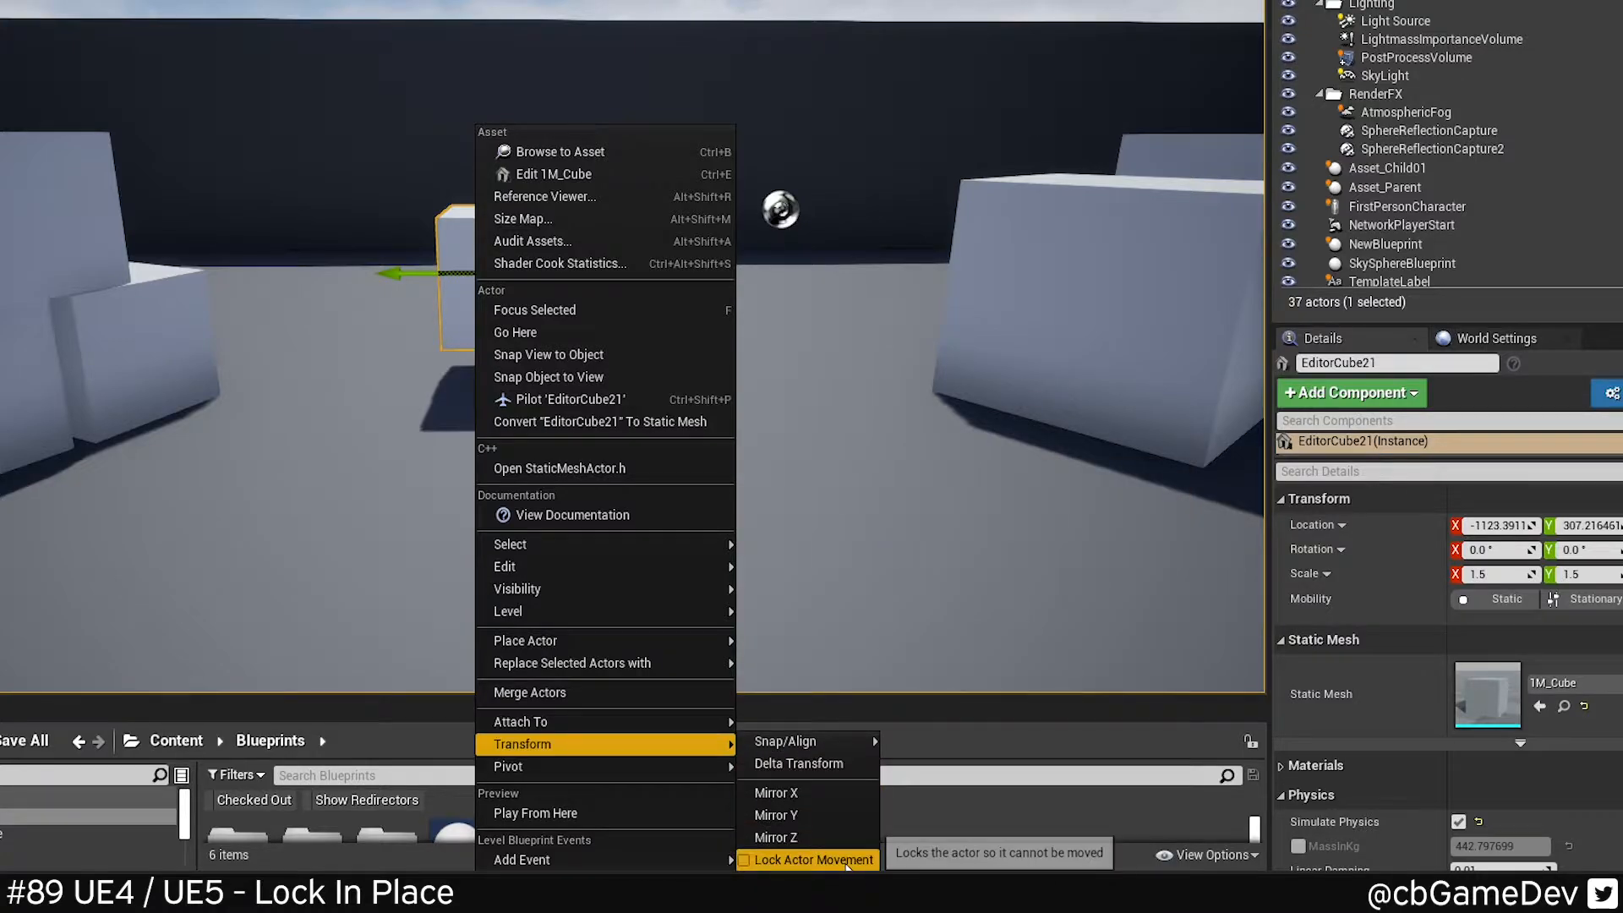
{"action": "left_click", "coordinate": [817, 861]}
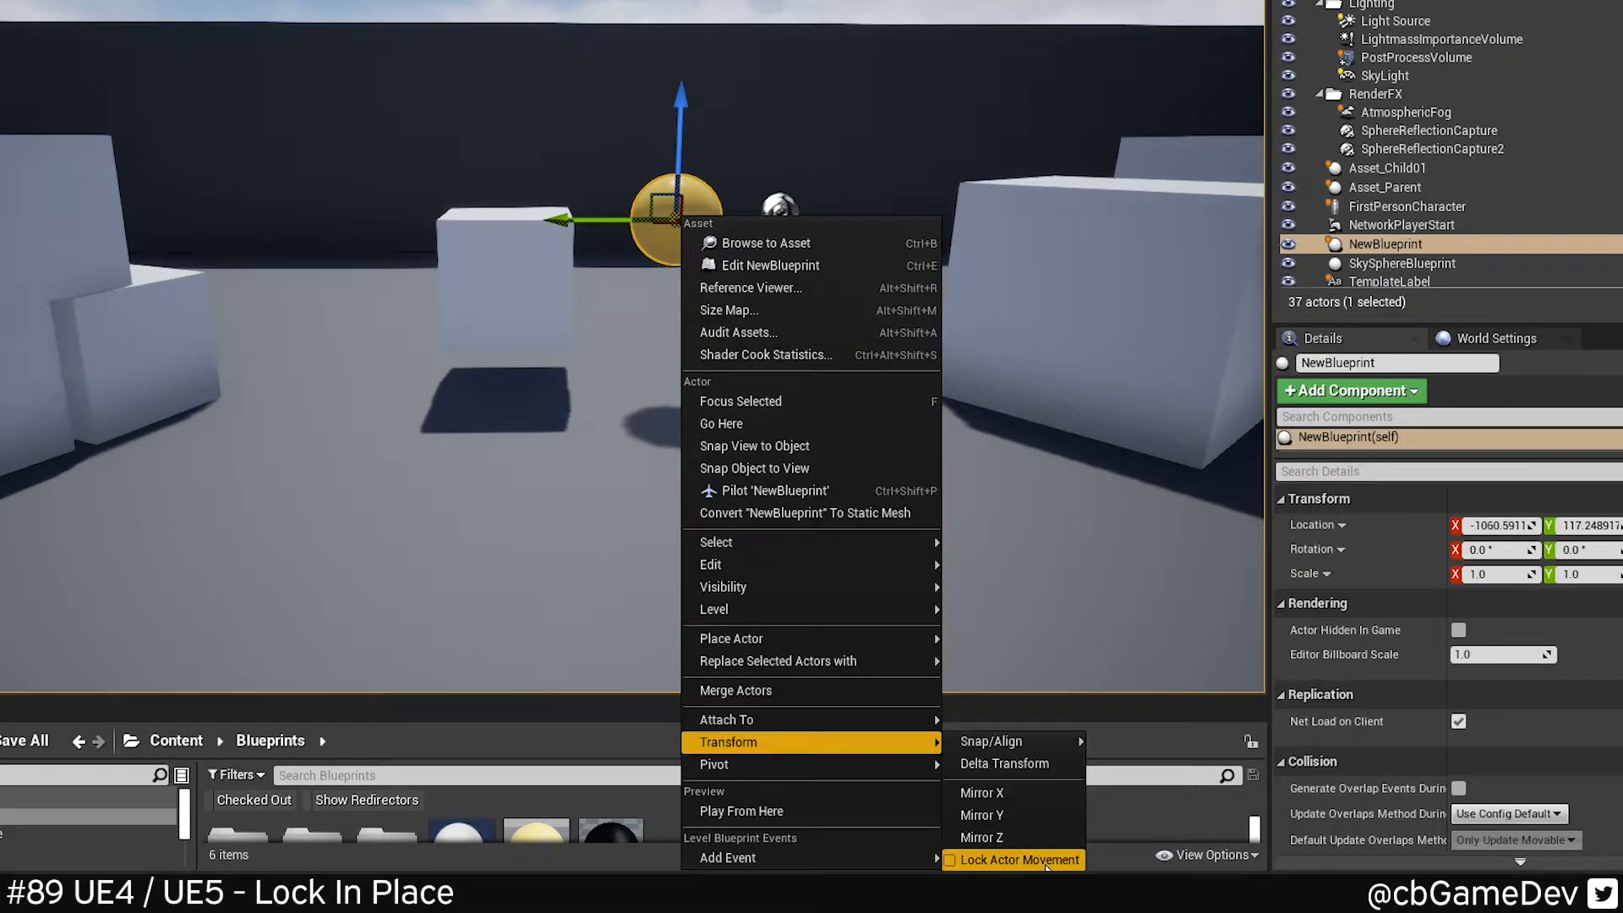
- Lock NewBlueprint and SphereReflectionCapture2, then reselect the cube to check its lock
{"action": "left_click", "coordinate": [1023, 861]}
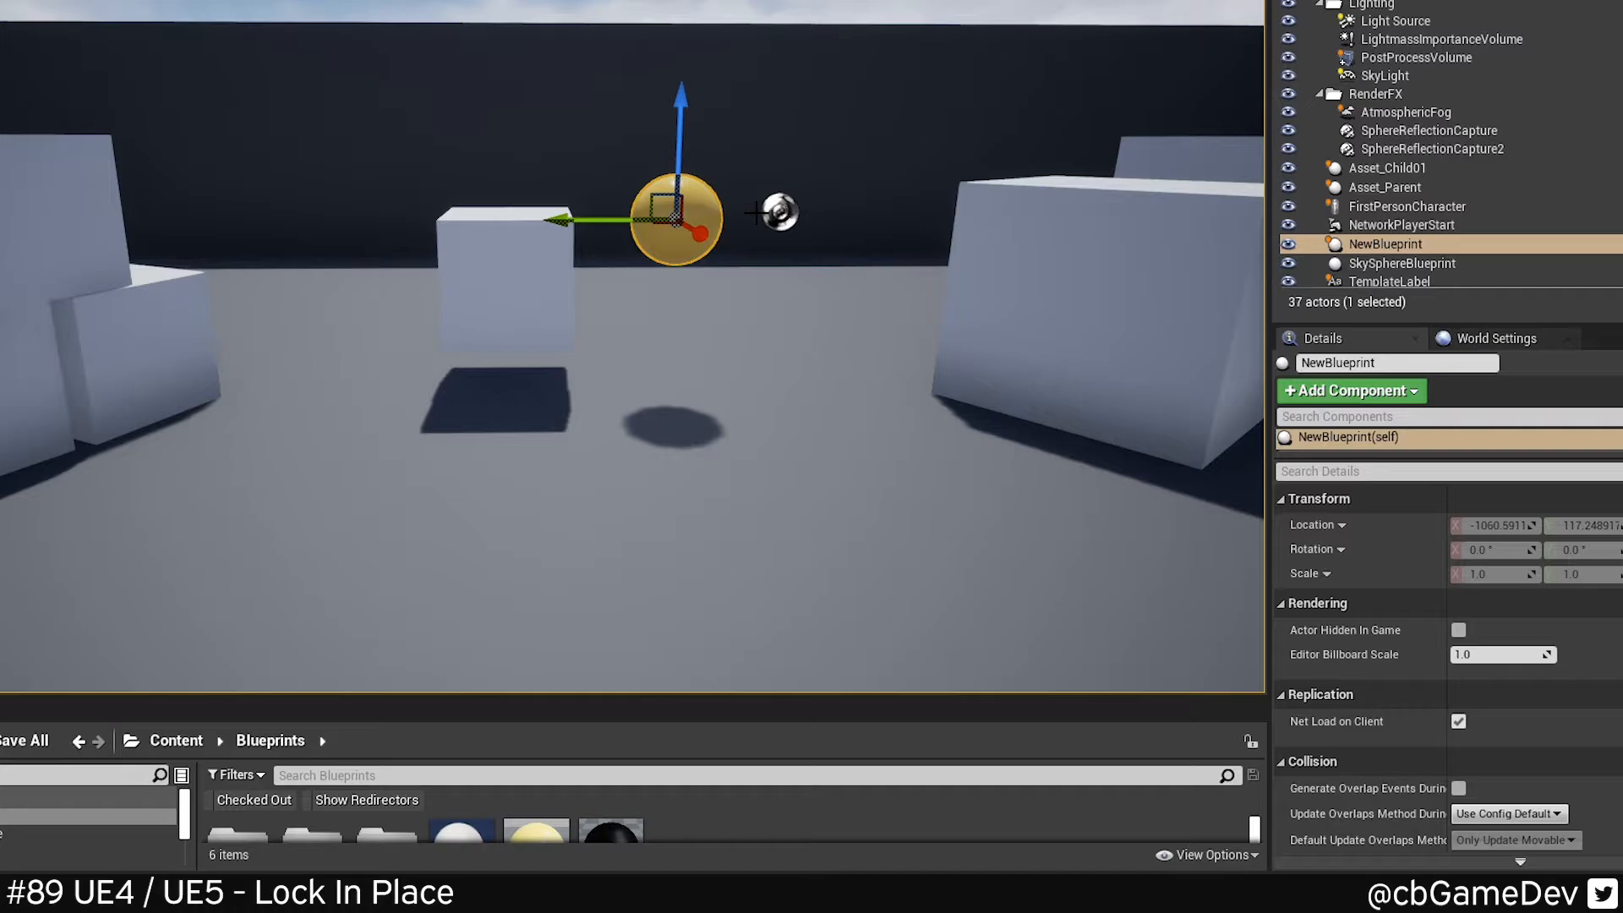
{"action": "right_click", "coordinate": [771, 212]}
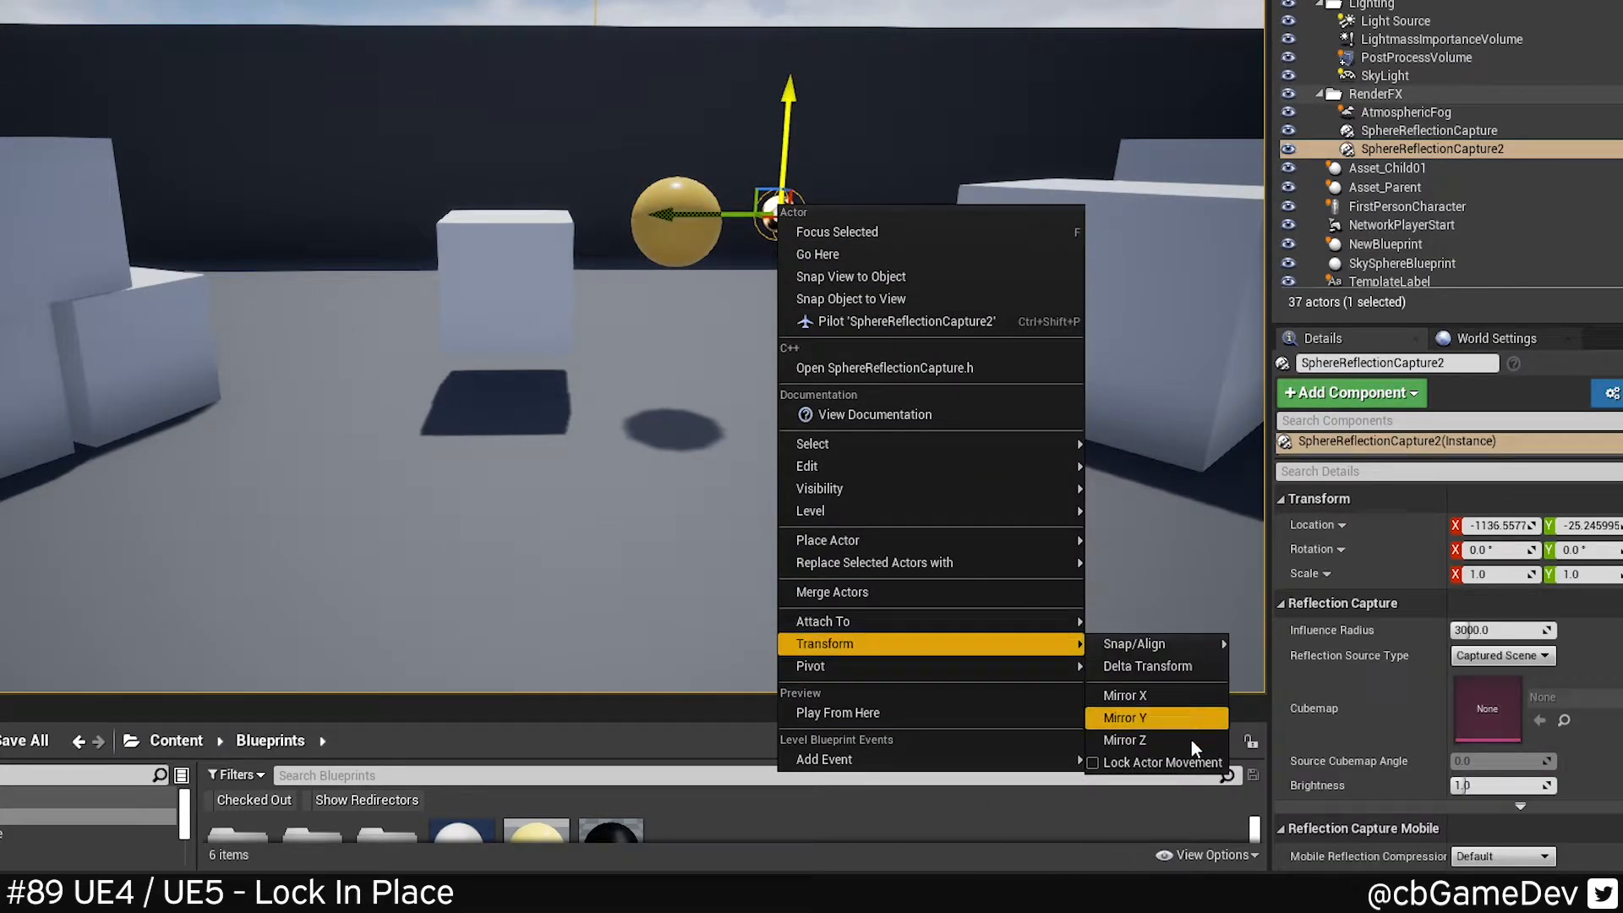
{"action": "left_click", "coordinate": [1123, 718]}
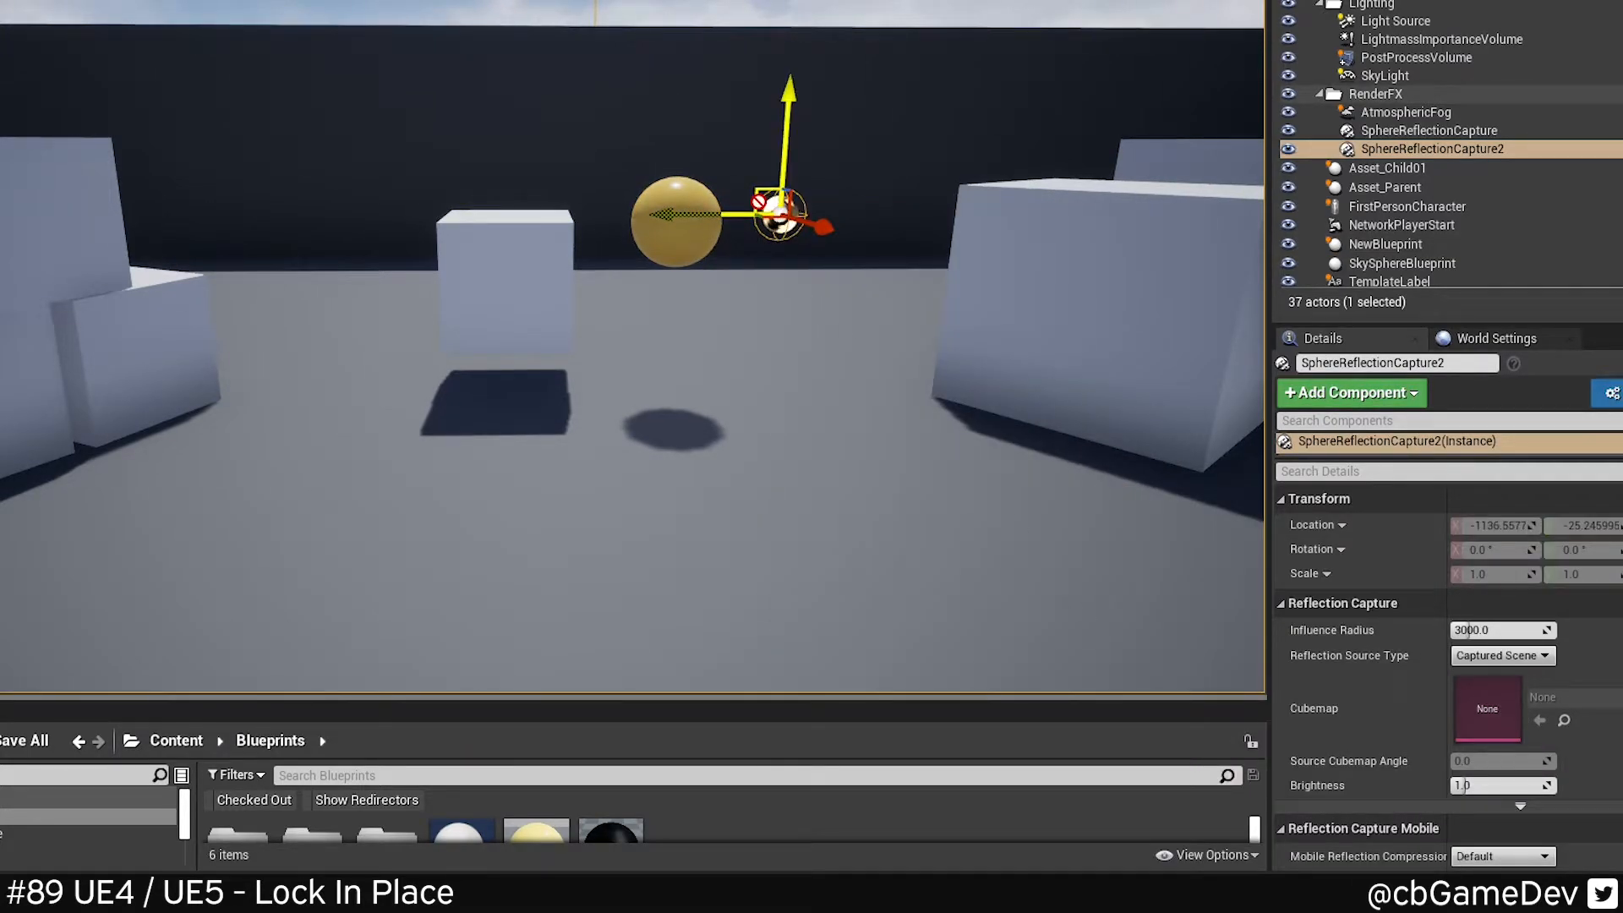
{"action": "left_click", "coordinate": [507, 248]}
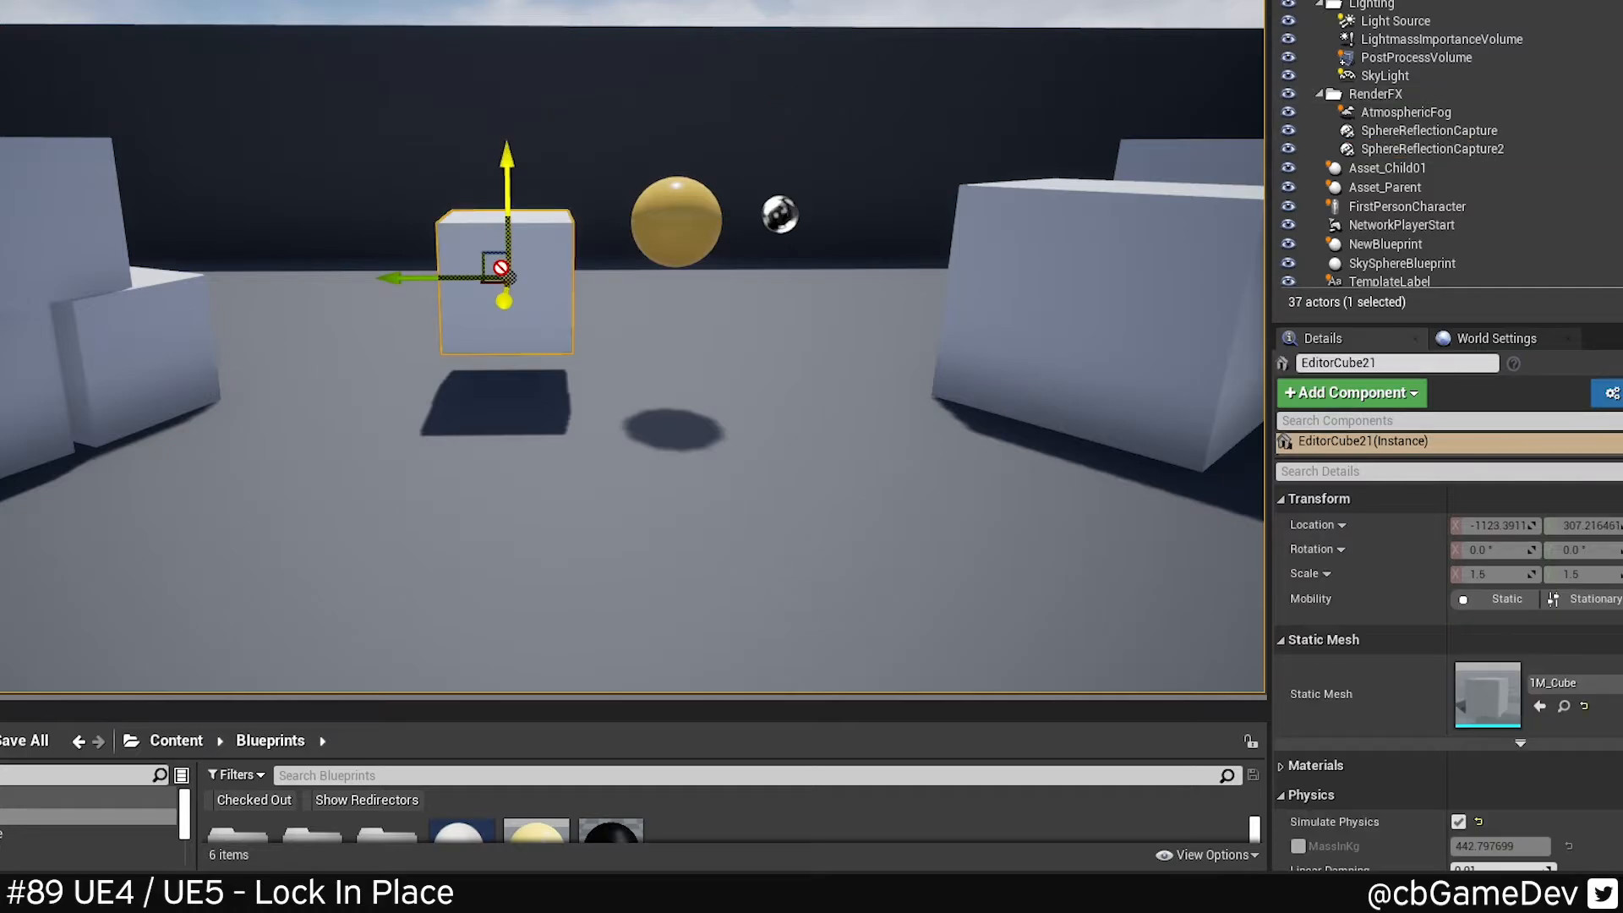
{"action": "right_click", "coordinate": [506, 279]}
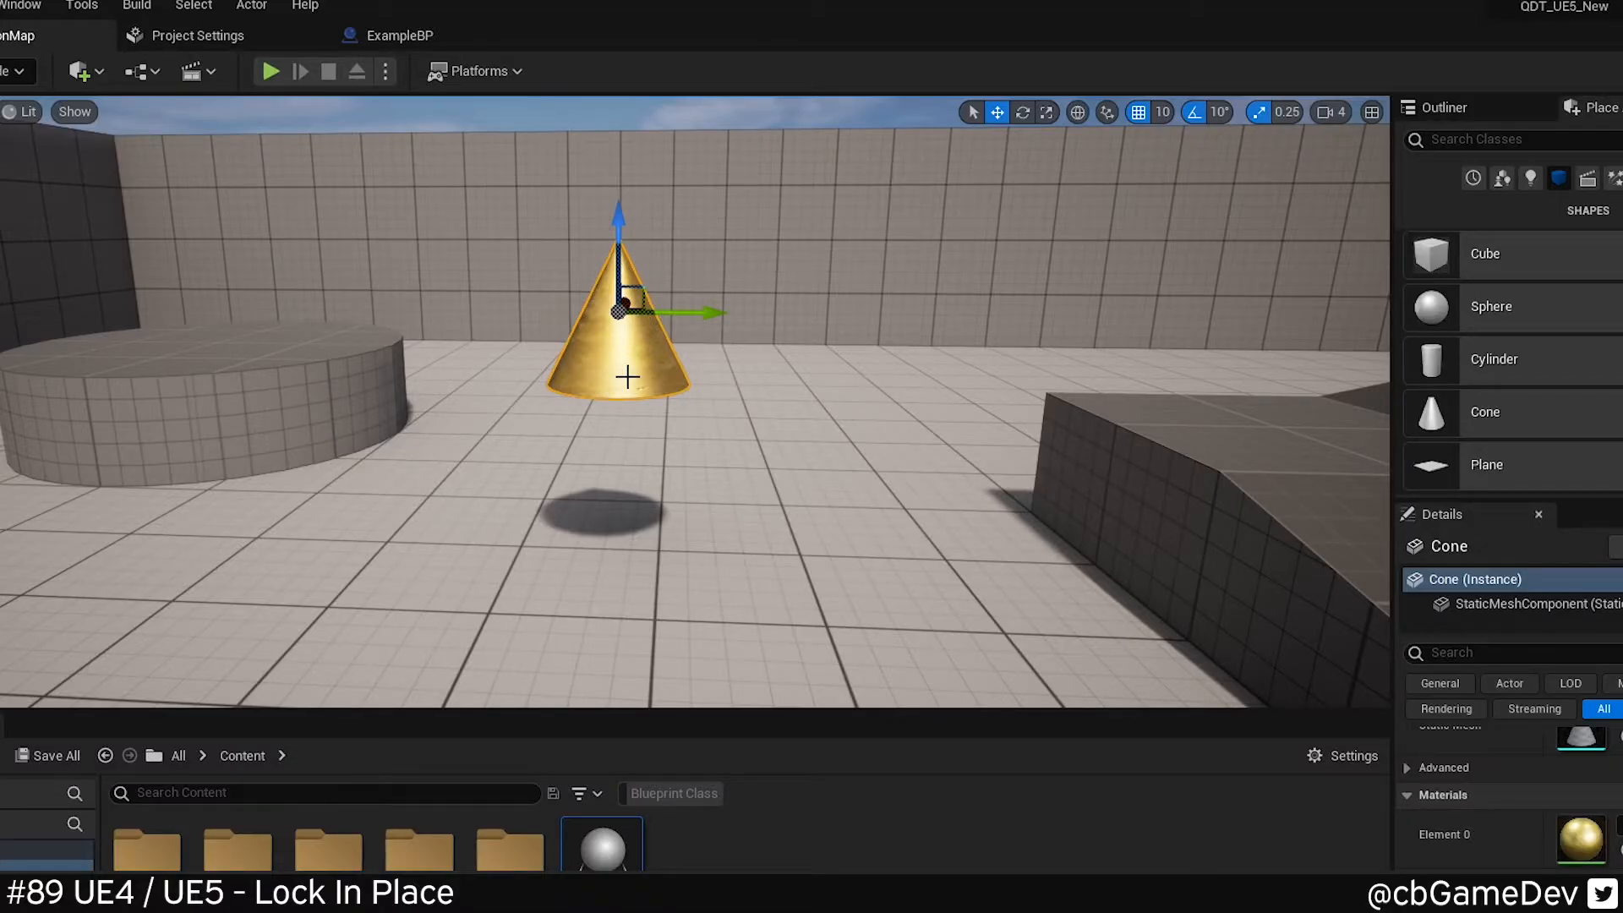
{"action": "mouse_move", "coordinate": [609, 342]}
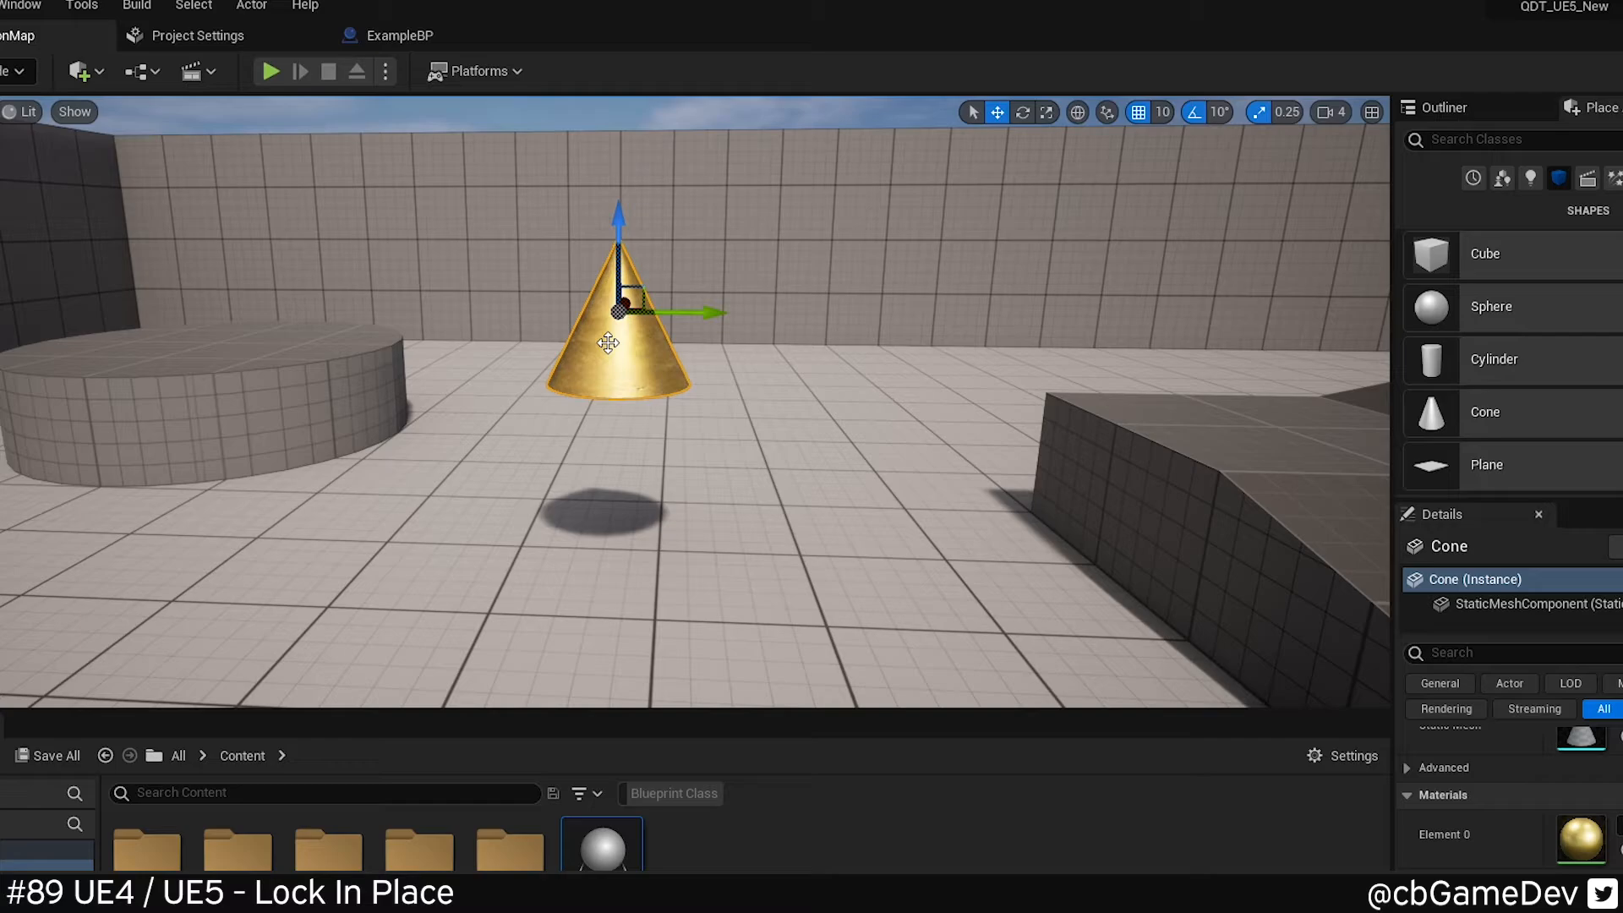
- Uncheck Lock Actor Movement on the gold Cone in the UE5 level
{"action": "right_click", "coordinate": [605, 342]}
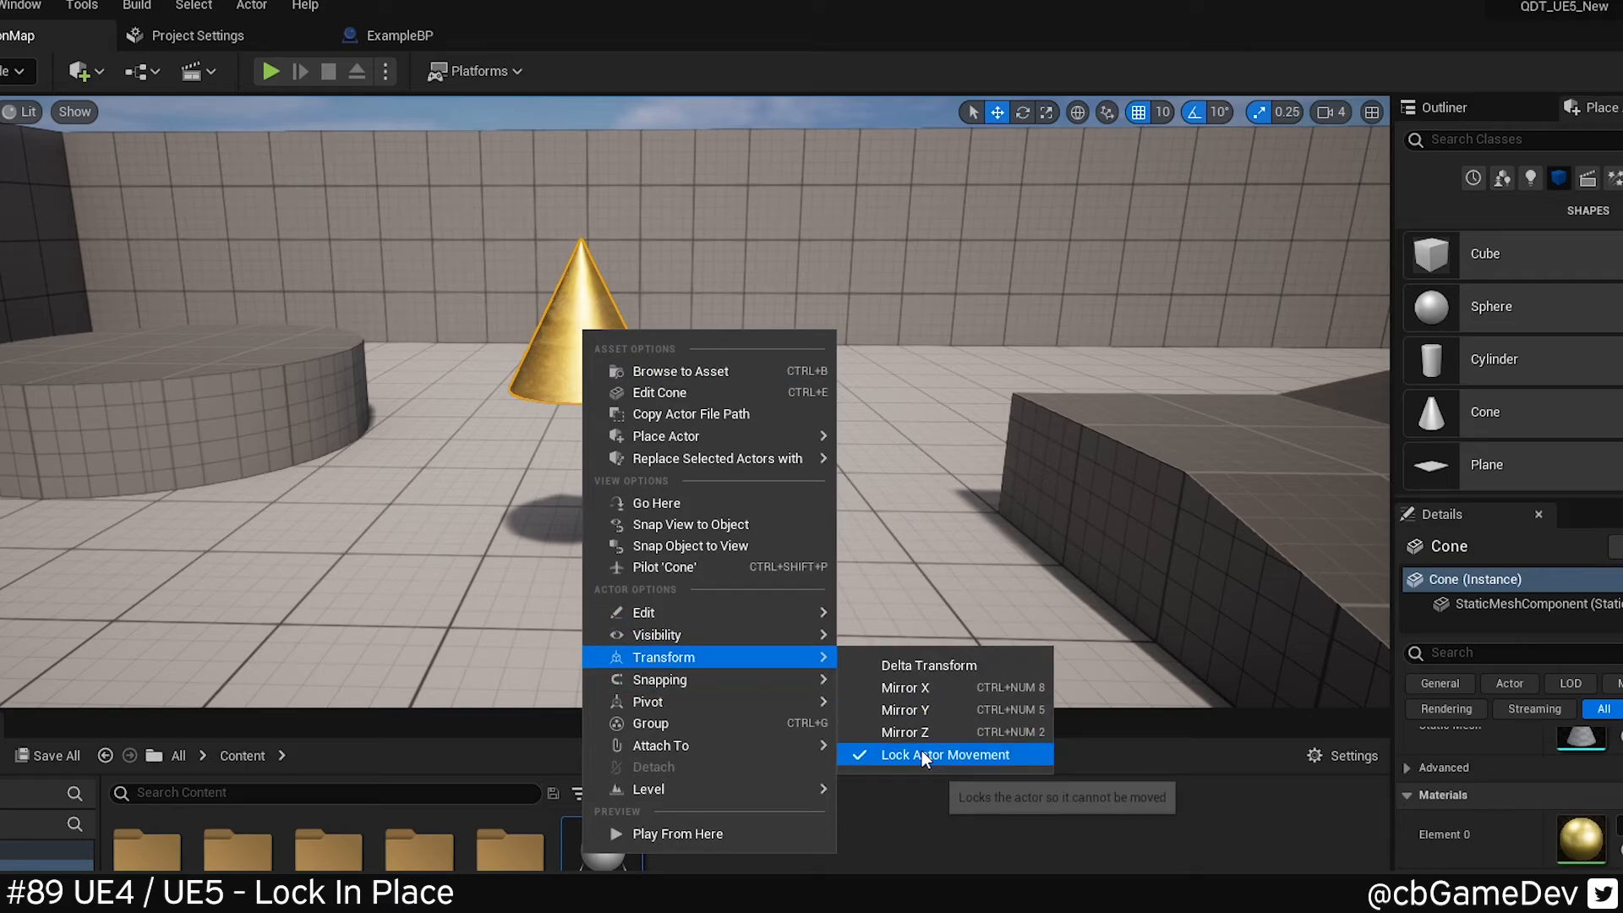
{"action": "left_click", "coordinate": [941, 754]}
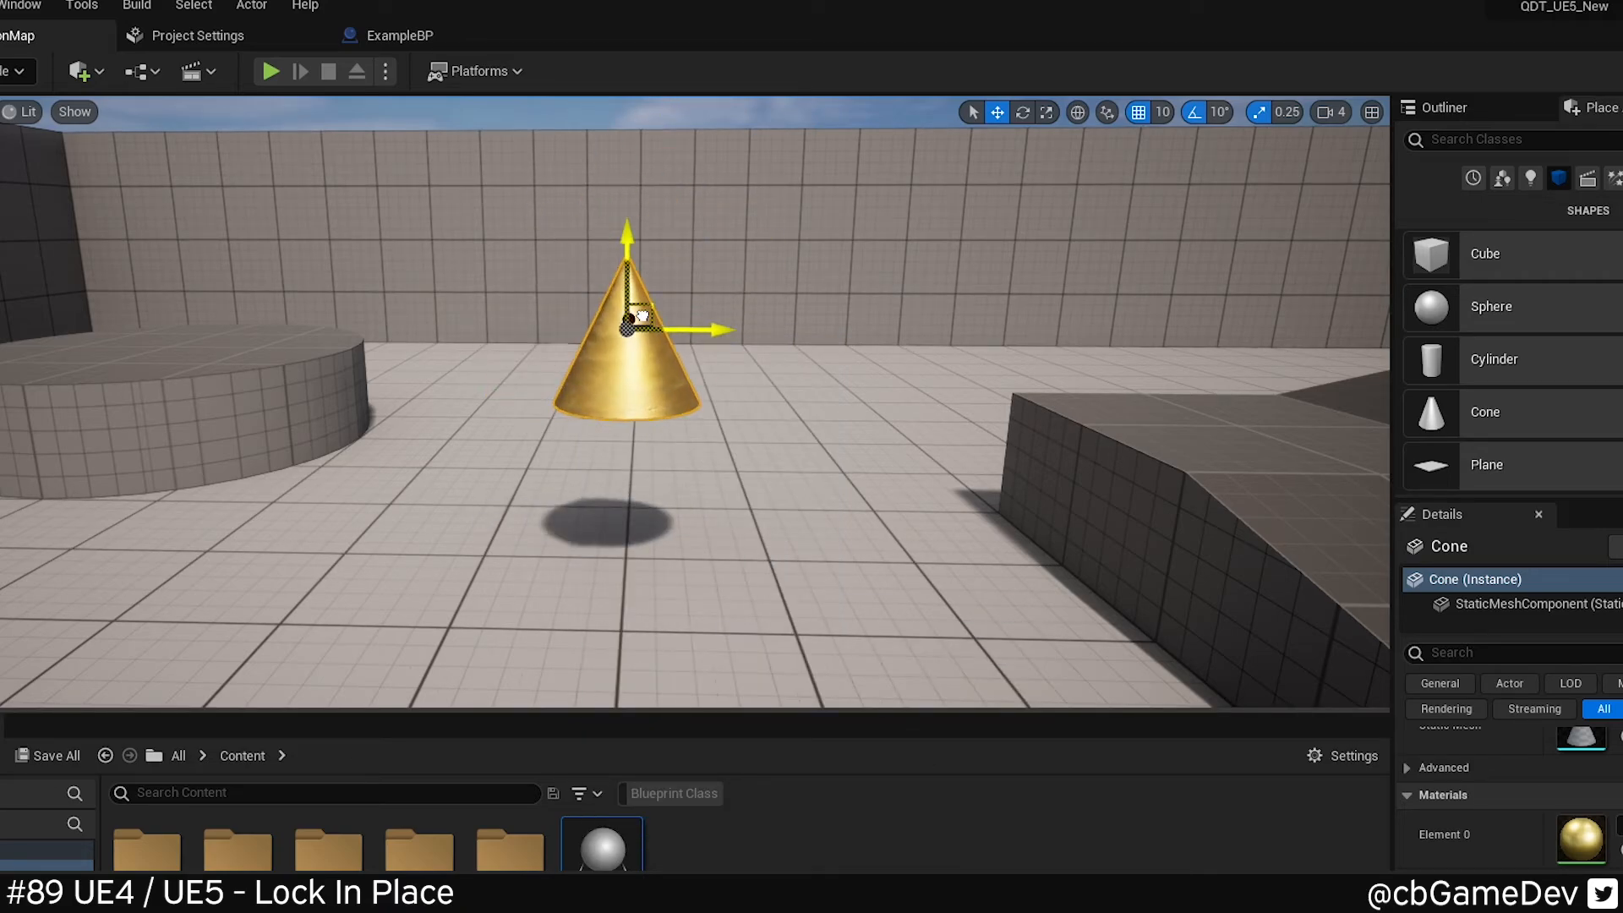